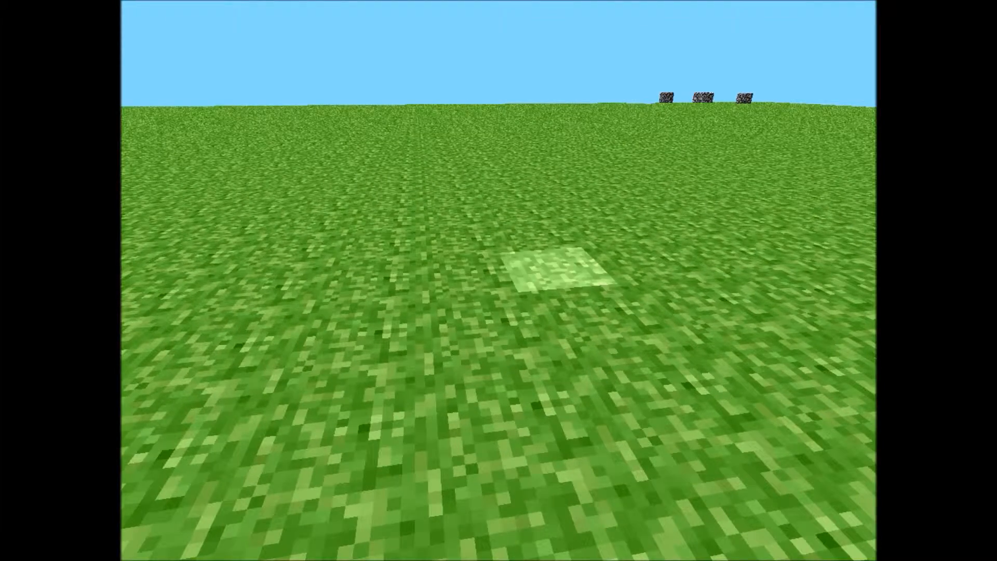
pyautogui.moveTo(499, 280)
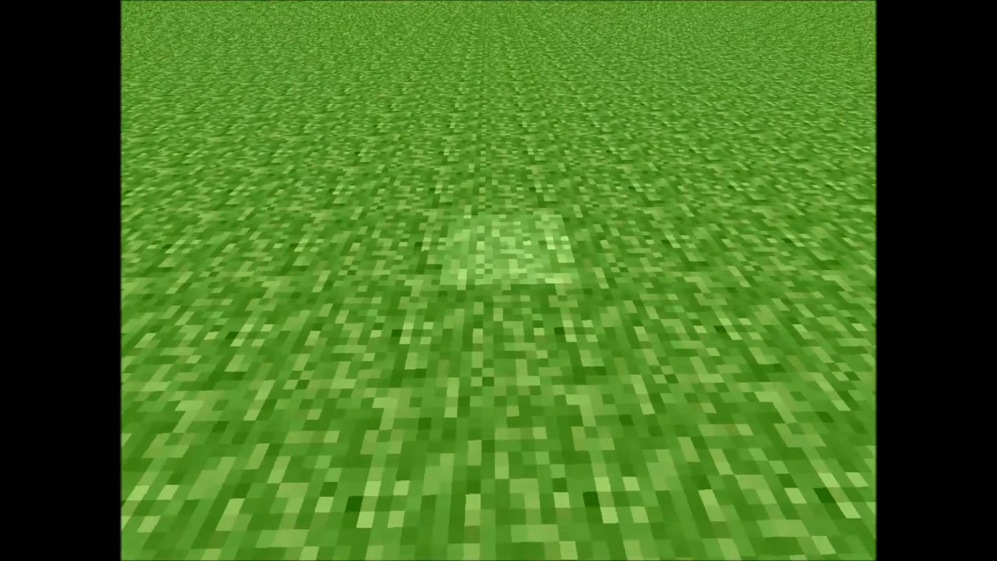